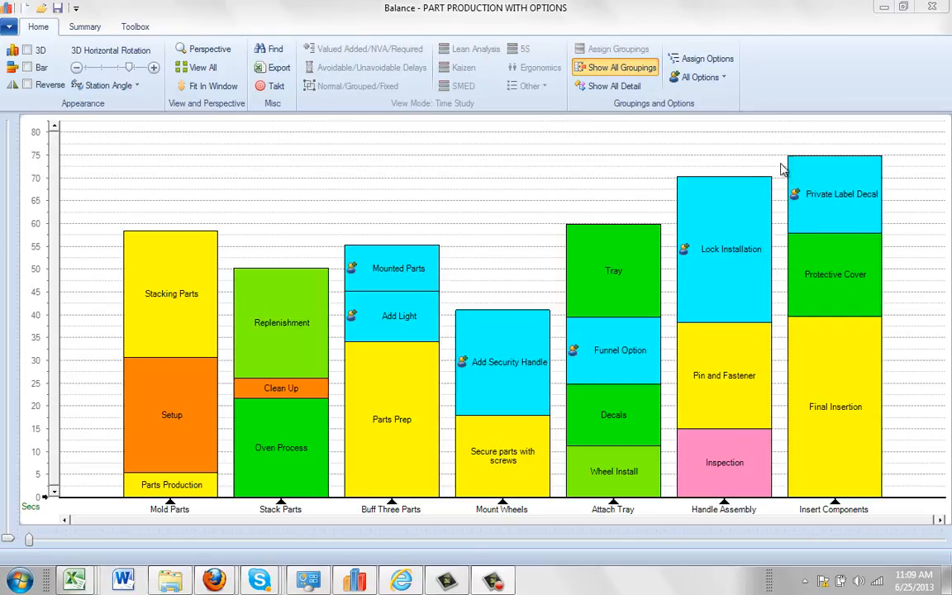
{"action": "mouse_move", "coordinate": [668, 137]}
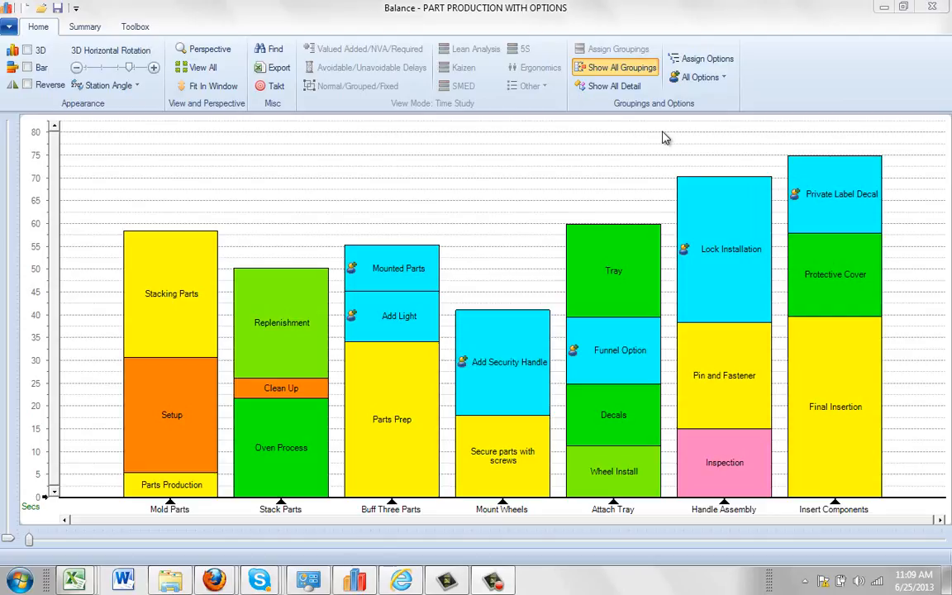
{"action": "mouse_move", "coordinate": [611, 112]}
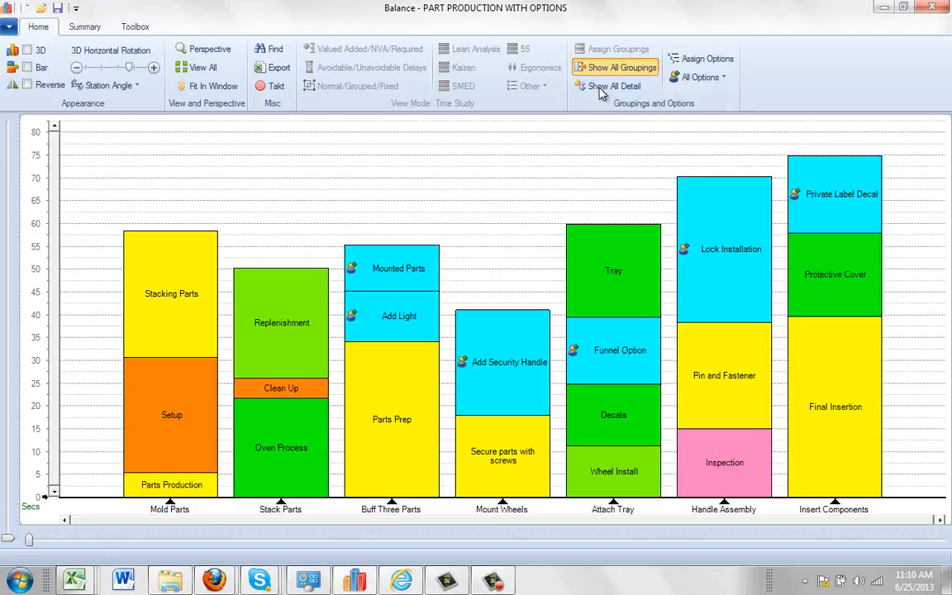
Show all detailed activities and bring up actions for a Buff Sides element in Buff Three Parts.
{"action": "left_click", "coordinate": [615, 86]}
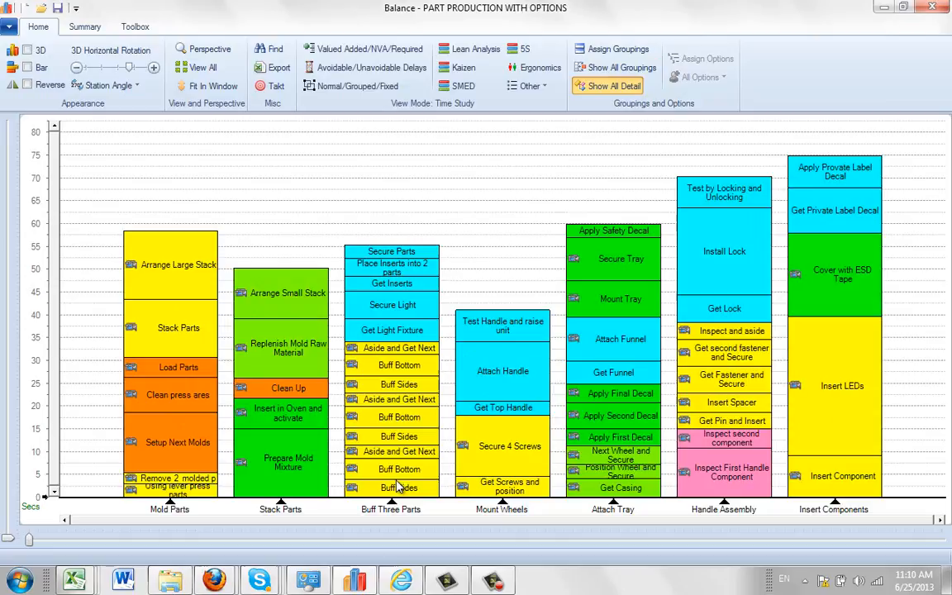
{"action": "mouse_move", "coordinate": [405, 366]}
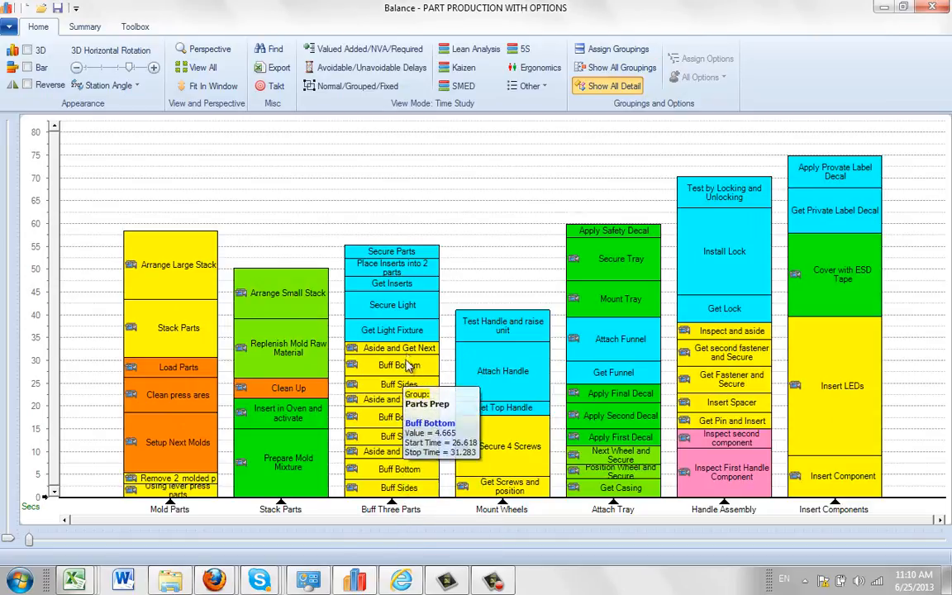
{"action": "mouse_move", "coordinate": [416, 405]}
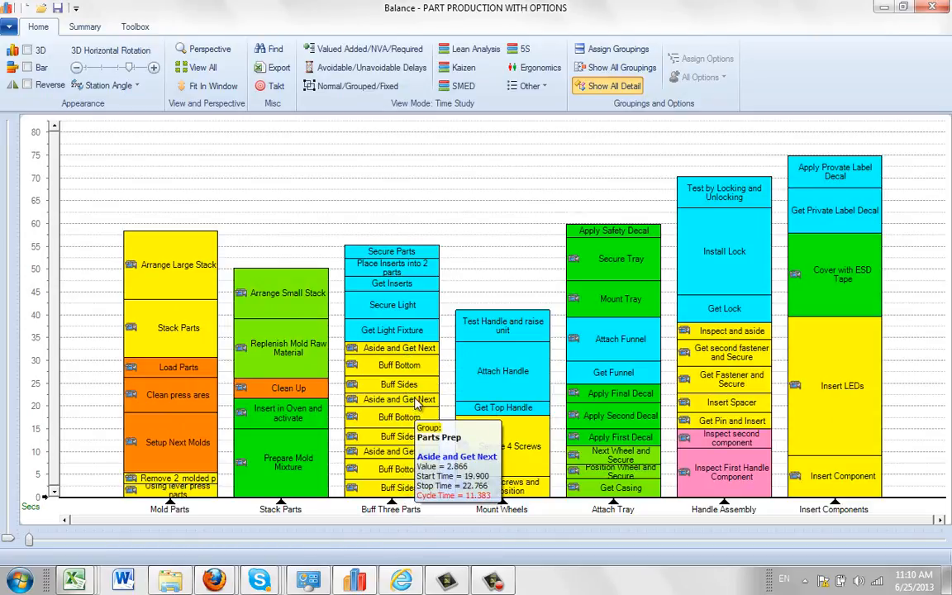
{"action": "mouse_move", "coordinate": [413, 383]}
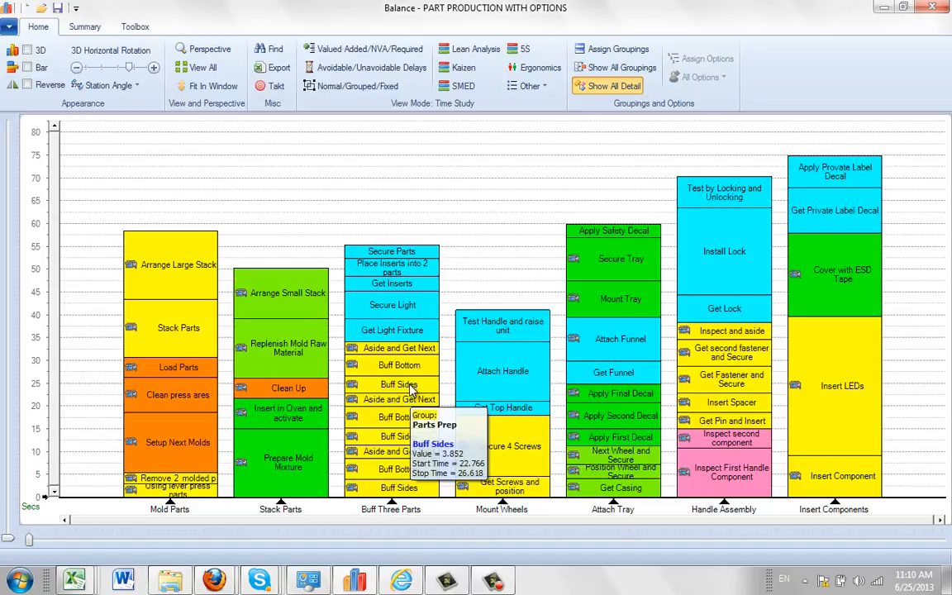
{"action": "right_click", "coordinate": [400, 383]}
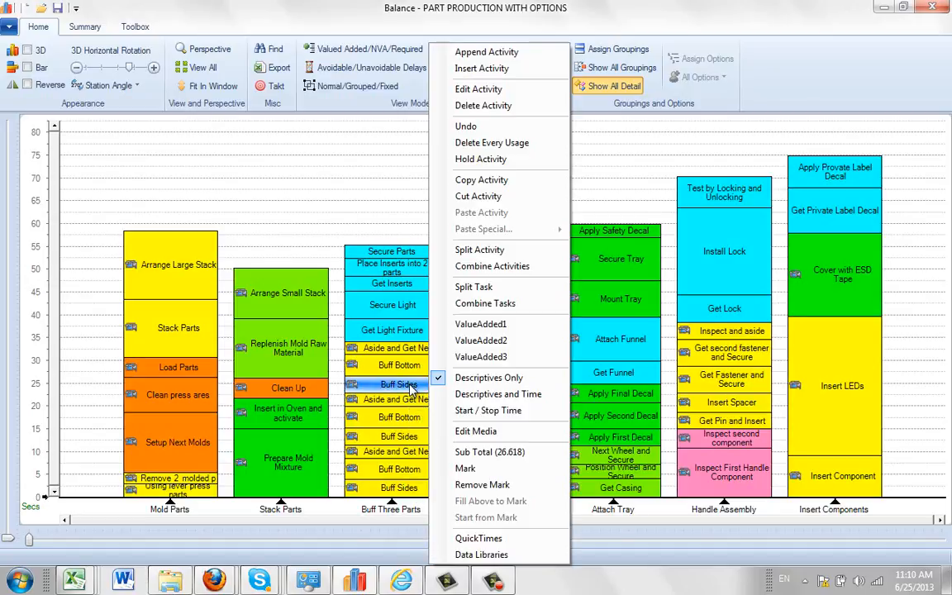
{"action": "mouse_move", "coordinate": [493, 106]}
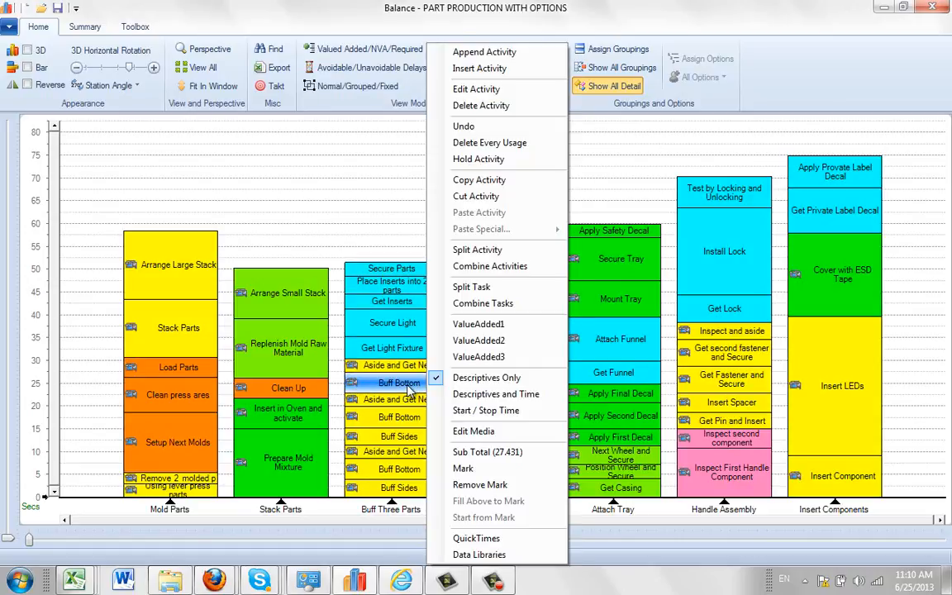
{"action": "mouse_move", "coordinate": [482, 105]}
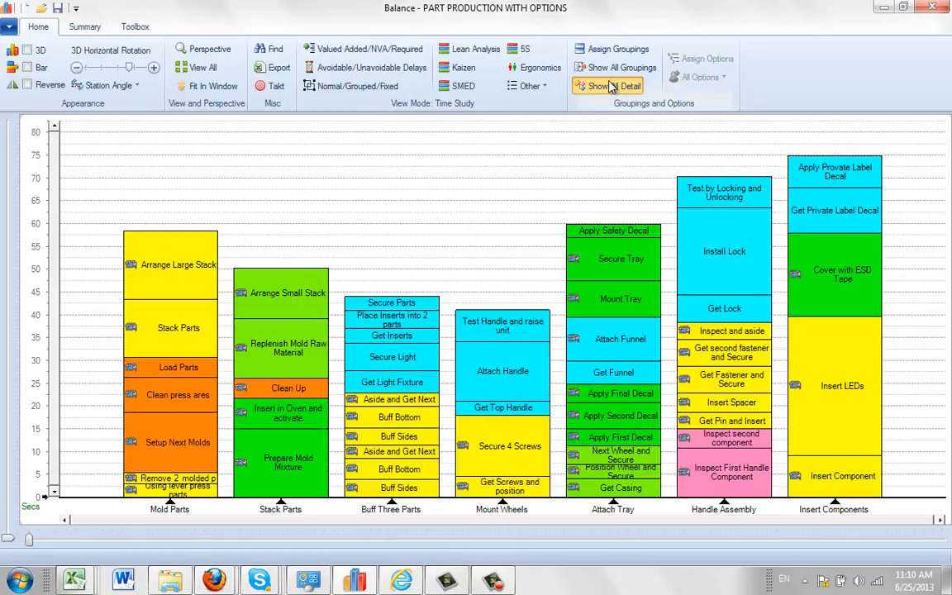
Return to the grouped station overview of the chart.
{"action": "left_click", "coordinate": [618, 66]}
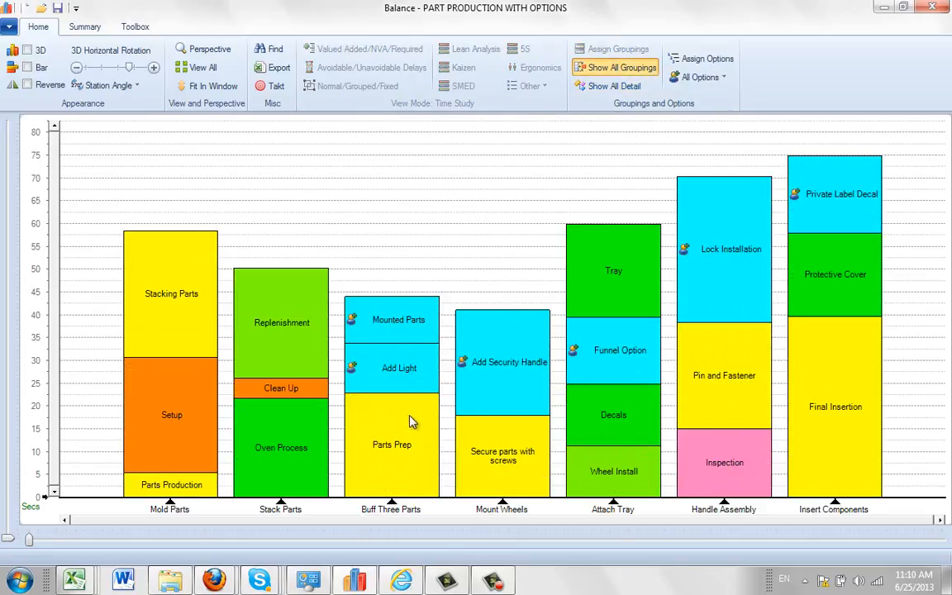
{"action": "mouse_move", "coordinate": [378, 476]}
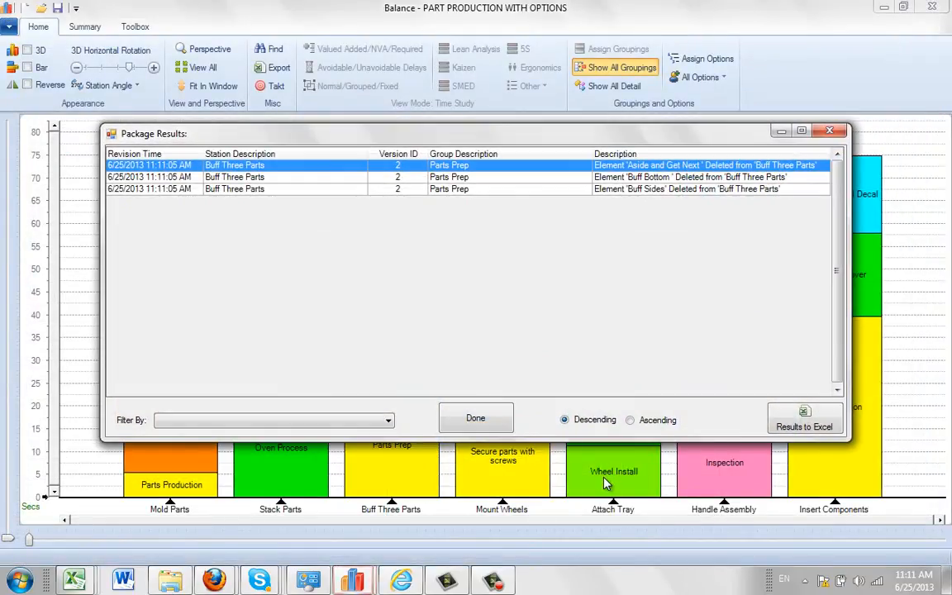
{"action": "mouse_move", "coordinate": [554, 316]}
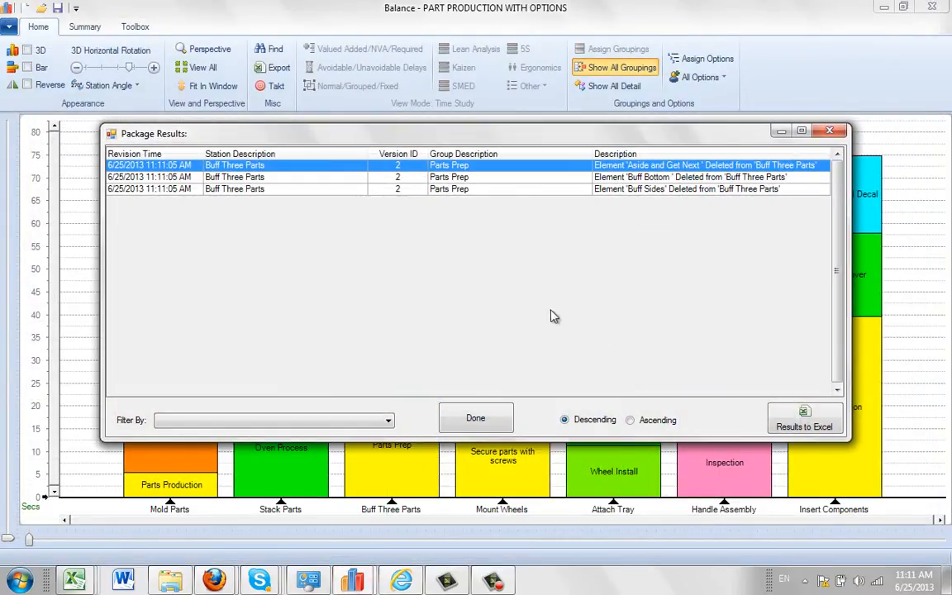
{"action": "mouse_move", "coordinate": [251, 218]}
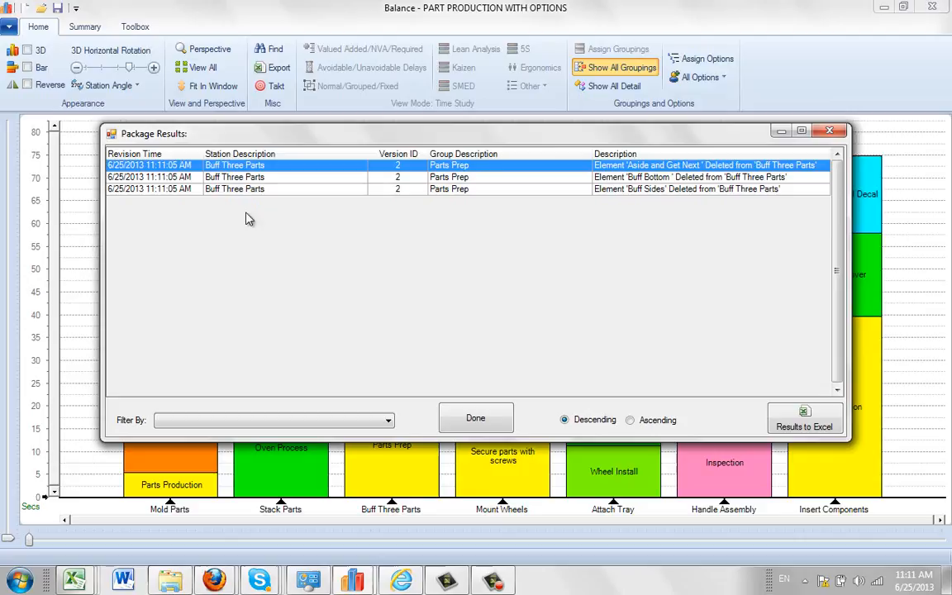
{"action": "mouse_move", "coordinate": [267, 195]}
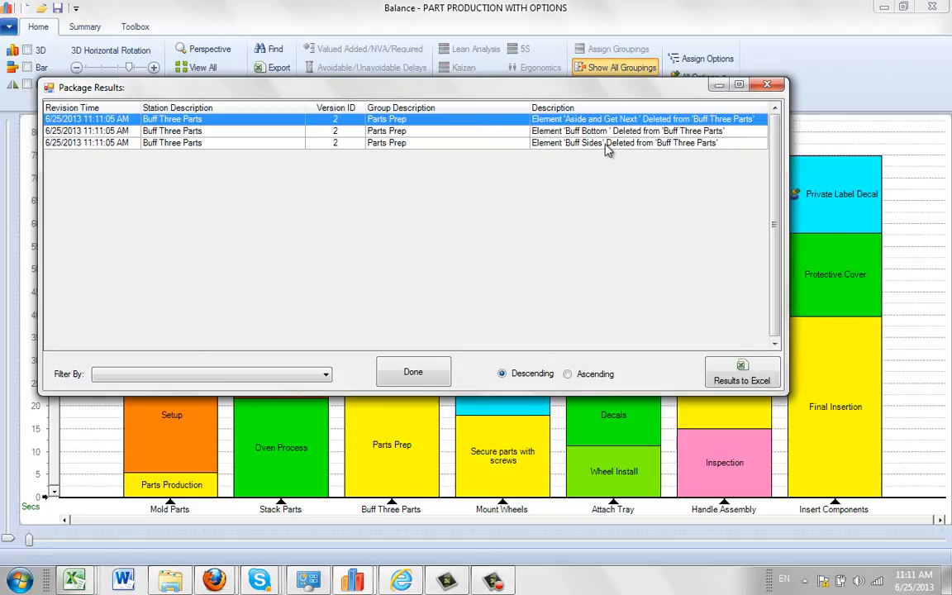
{"action": "mouse_move", "coordinate": [642, 139]}
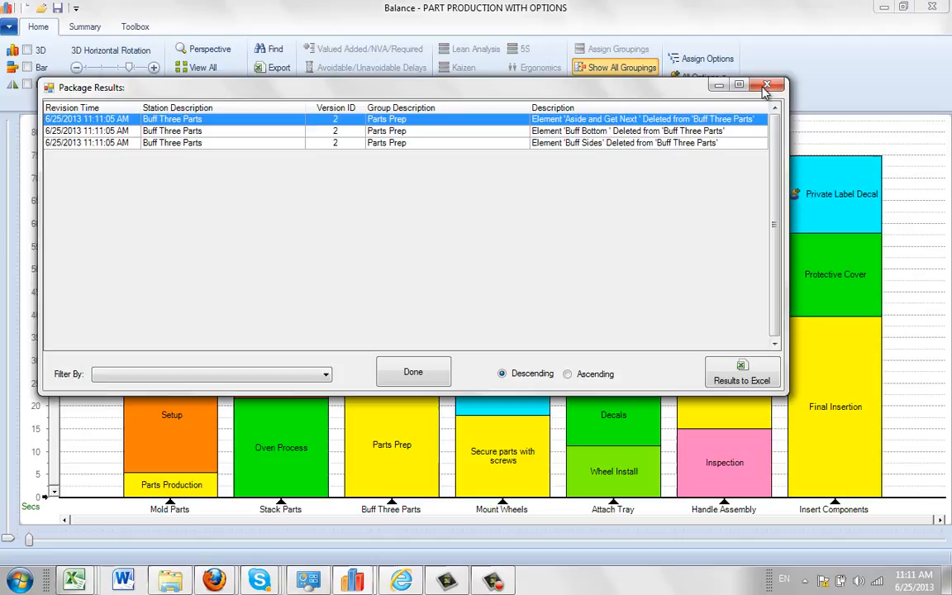
{"action": "left_click", "coordinate": [765, 86]}
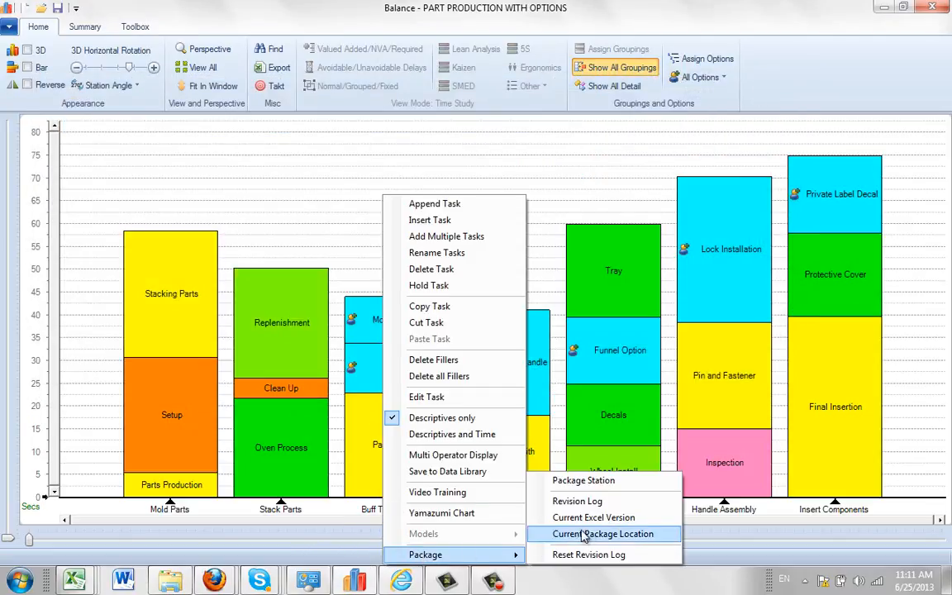
Open the Buff Three Parts package workbook in Excel and view the TP_Parts Prep job element sheet.
{"action": "left_click", "coordinate": [603, 534]}
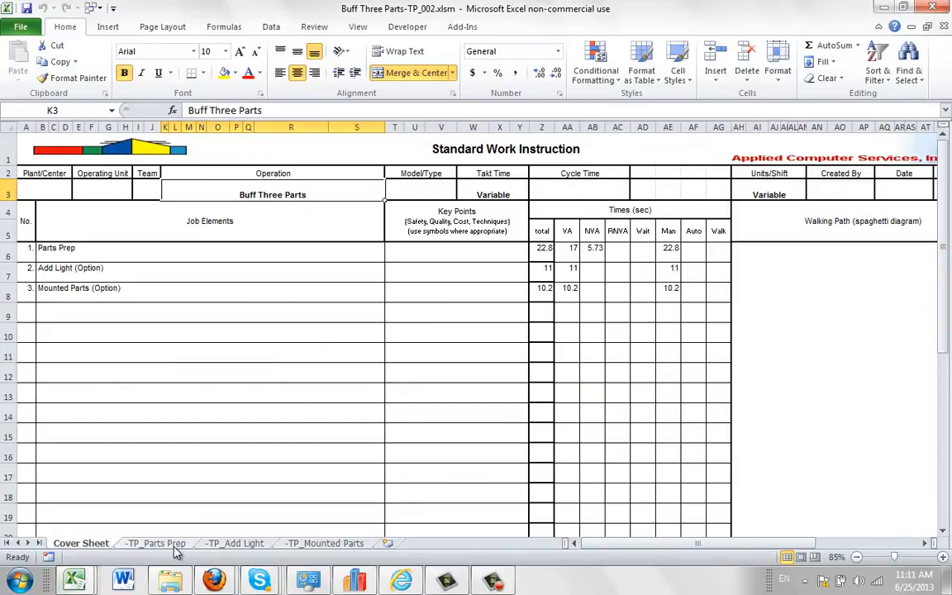
{"action": "left_click", "coordinate": [155, 542]}
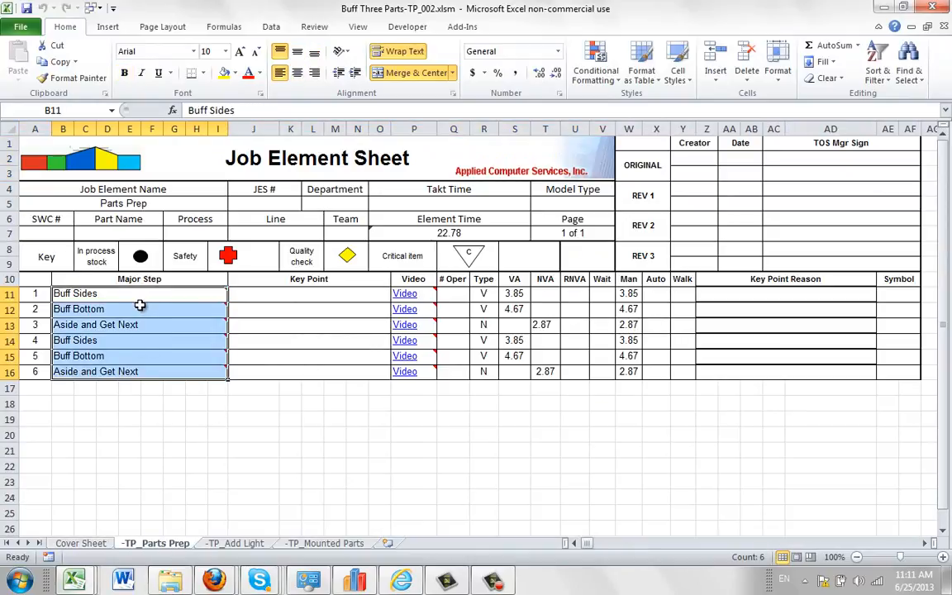
{"action": "mouse_move", "coordinate": [154, 370]}
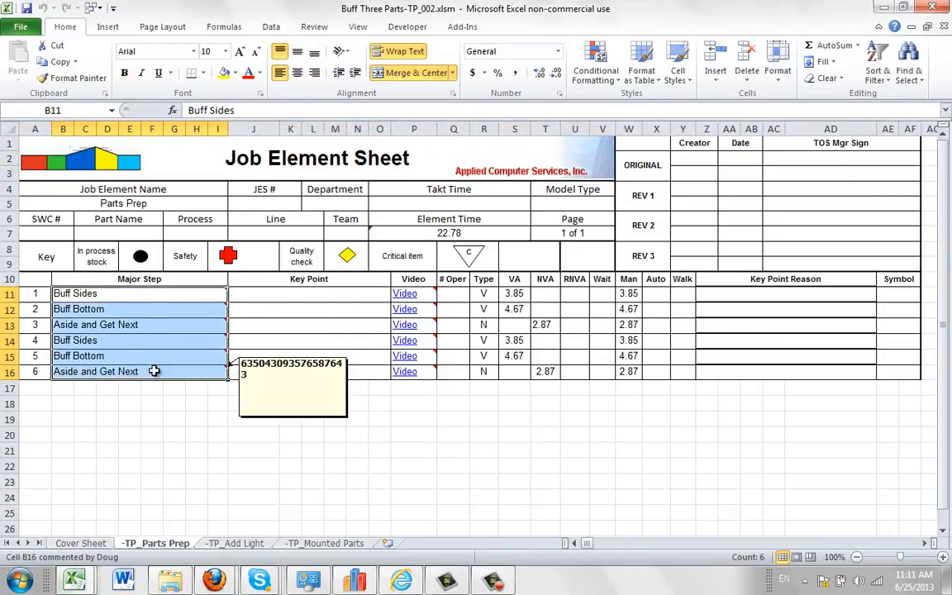